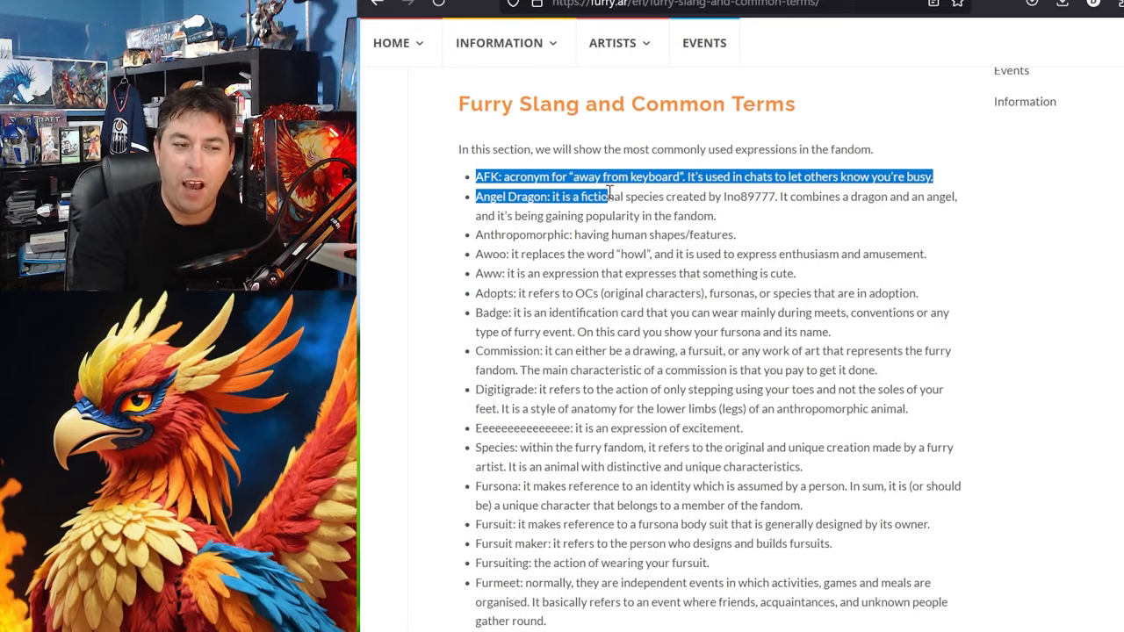
# - Clear the text selection and scroll the glossary past Greymuzzle, Kemono and Kigurumi to LMAO
pyautogui.click(693, 333)
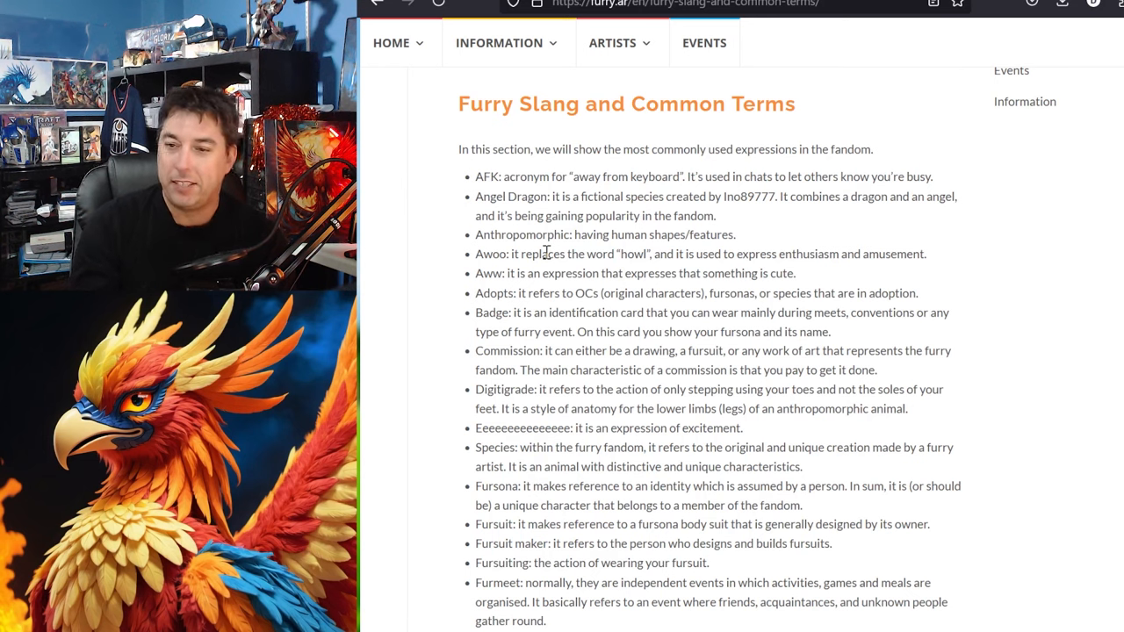
pyautogui.moveTo(836, 82)
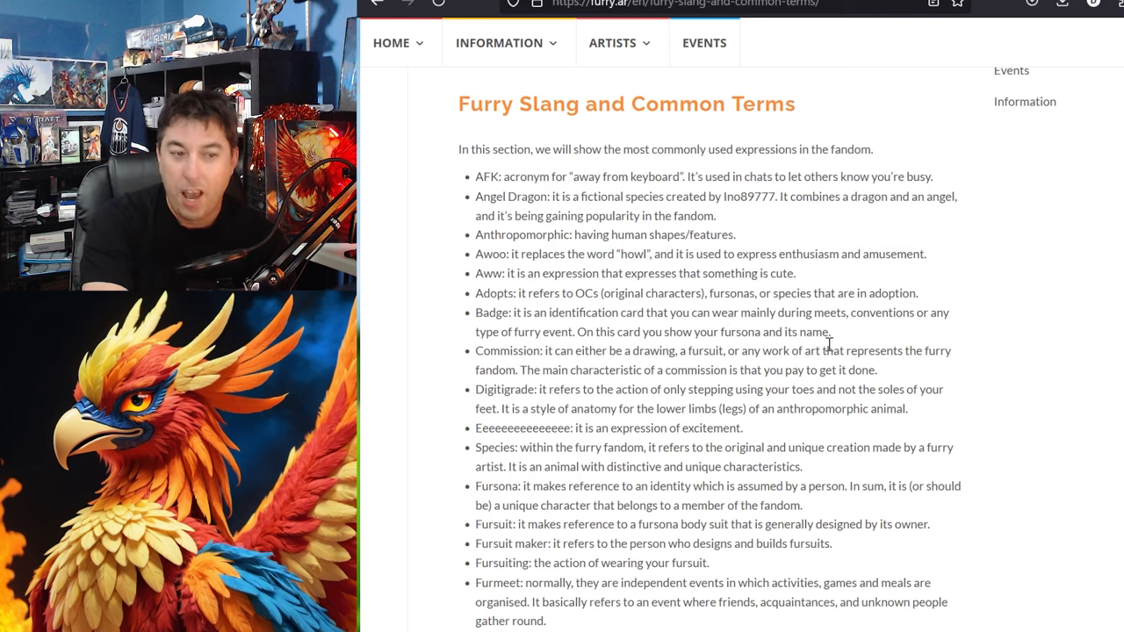
pyautogui.scroll(-3)
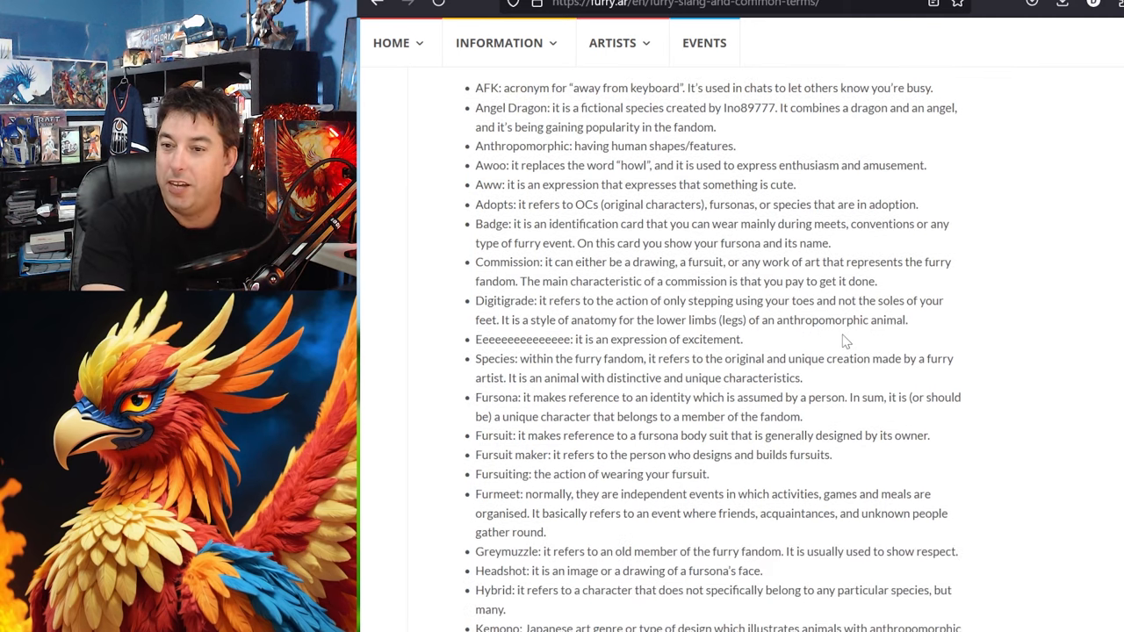
pyautogui.scroll(-3)
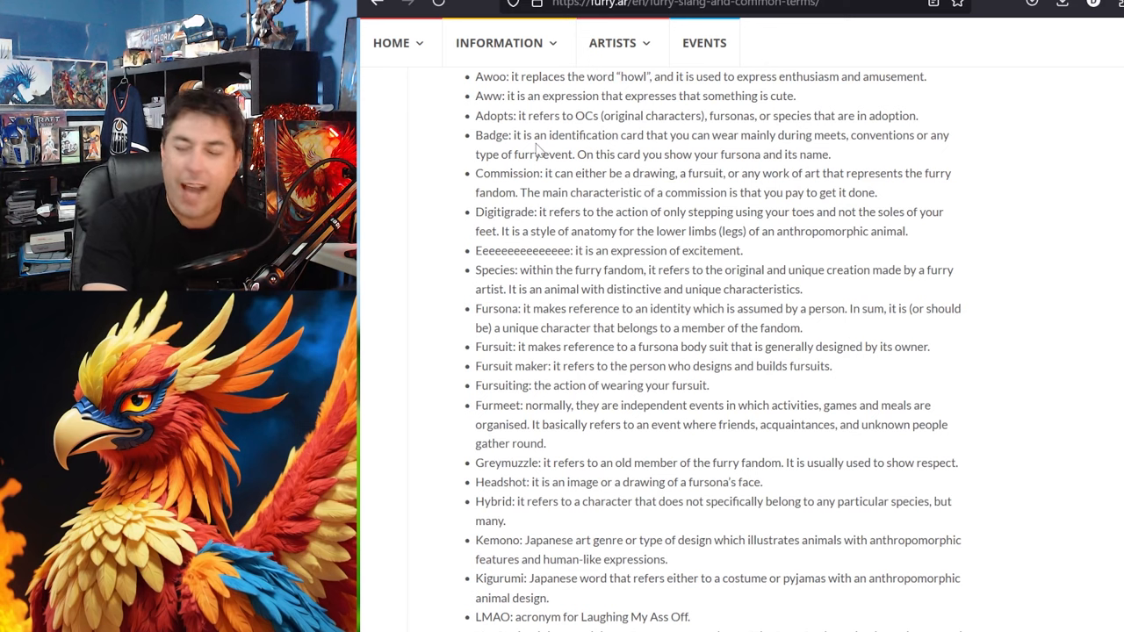
pyautogui.click(499, 42)
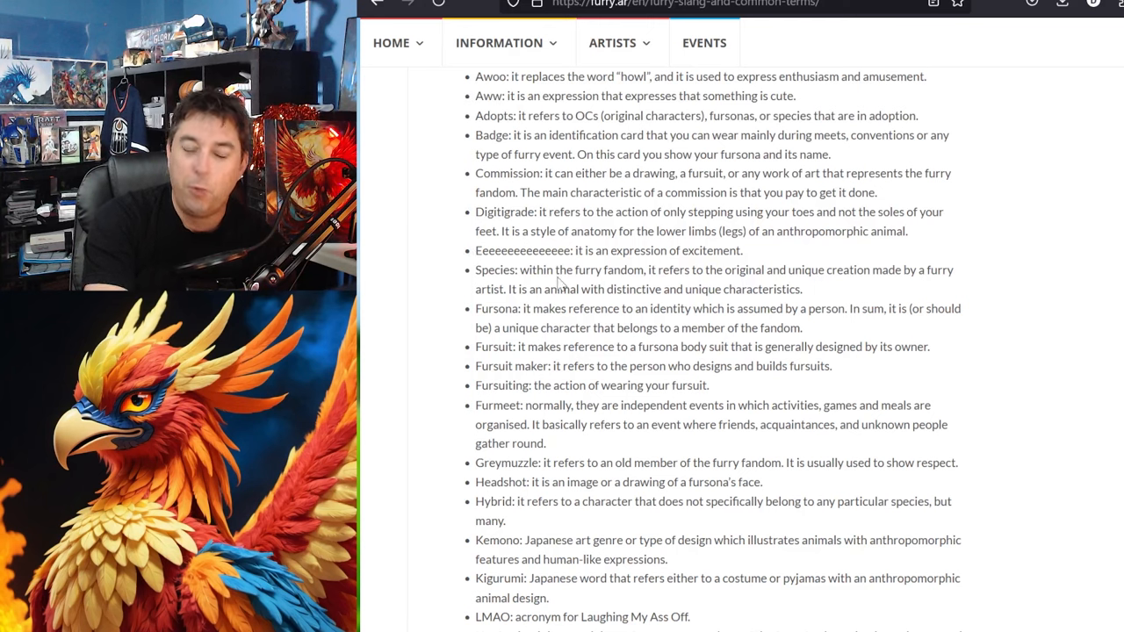
pyautogui.moveTo(557, 274)
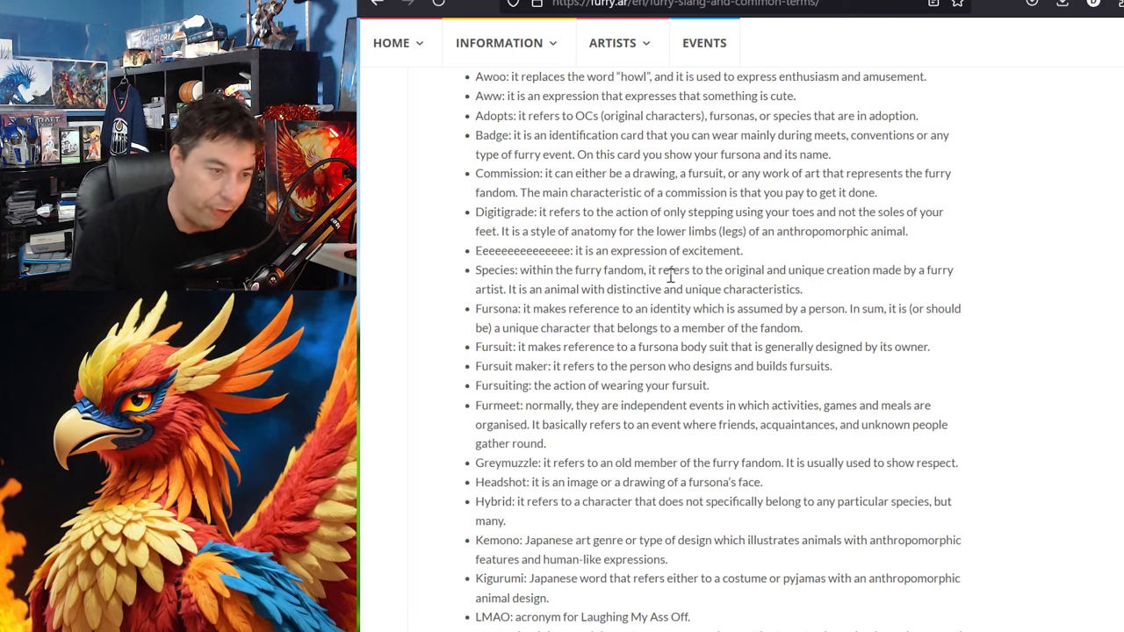
pyautogui.moveTo(555, 326)
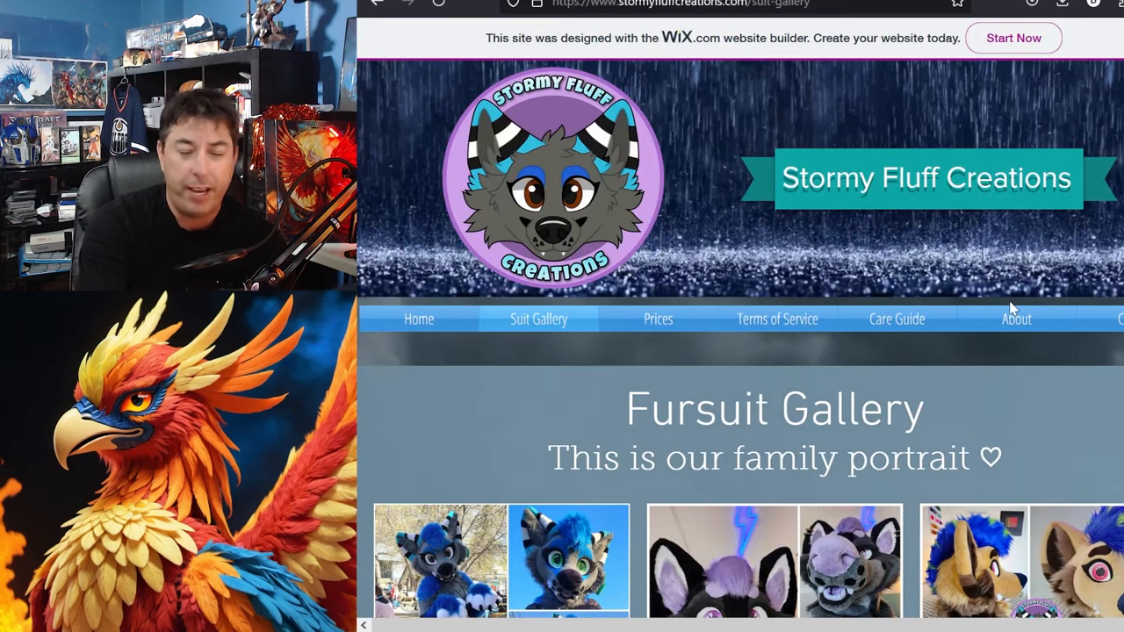
pyautogui.moveTo(751, 273)
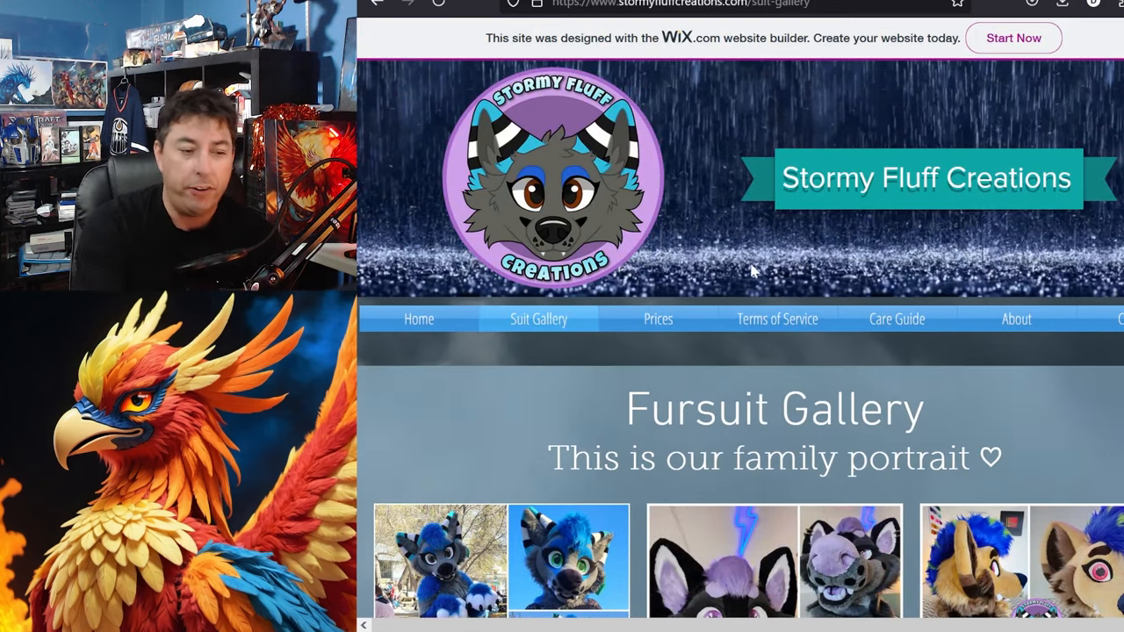
# - Scroll through the Stormy Fluff Creations fursuit collages, past the green, pink and purple suits
pyautogui.scroll(-3)
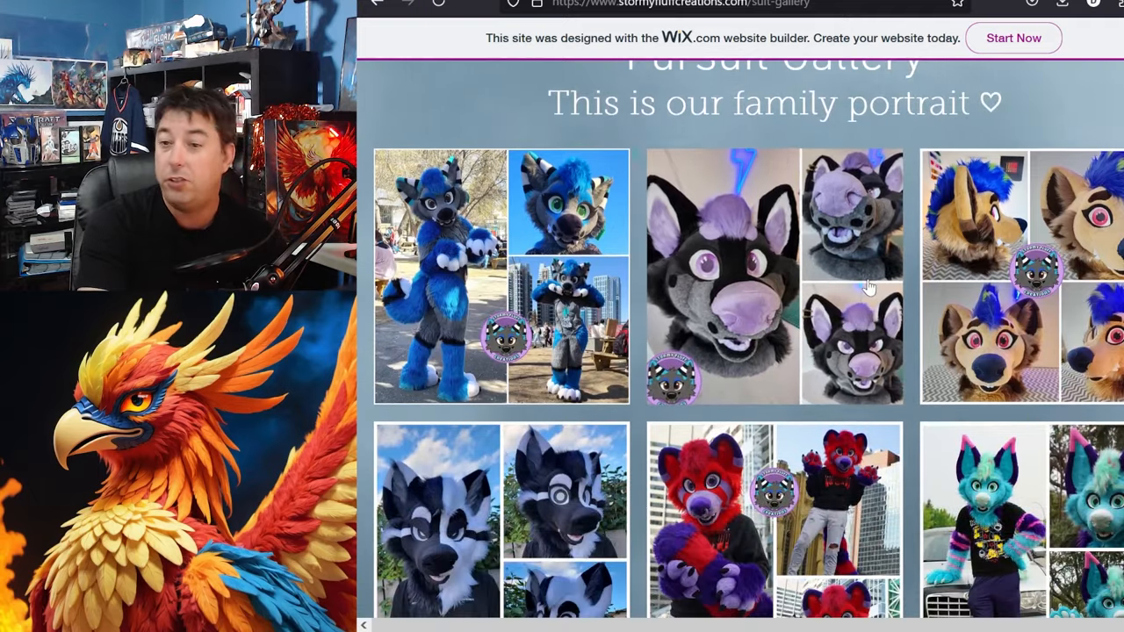
pyautogui.scroll(-3)
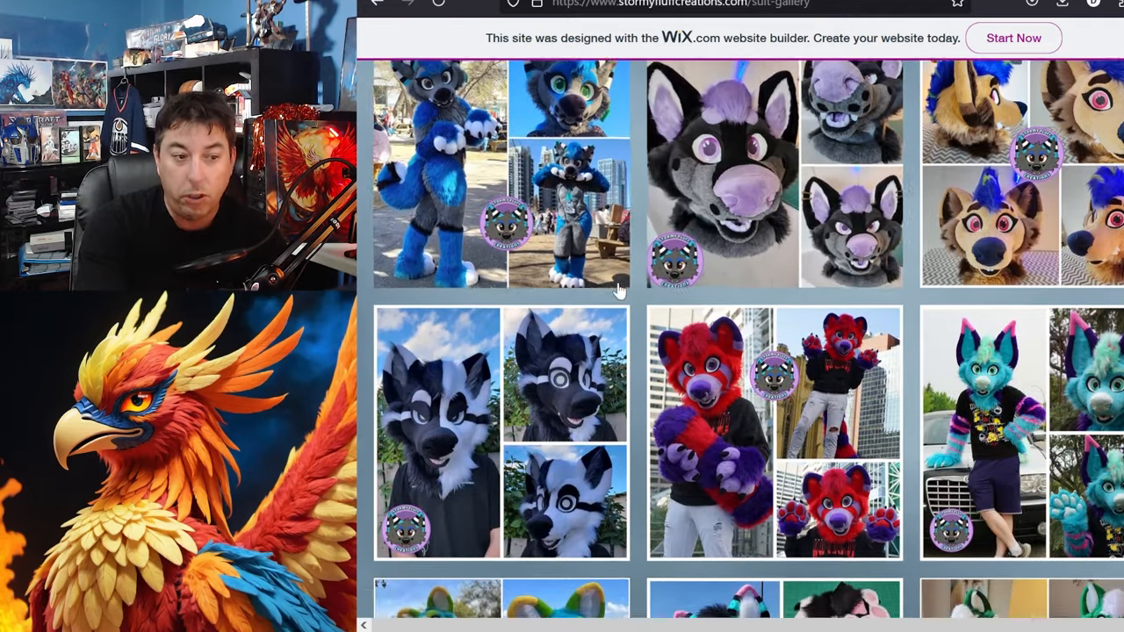
pyautogui.scroll(-3)
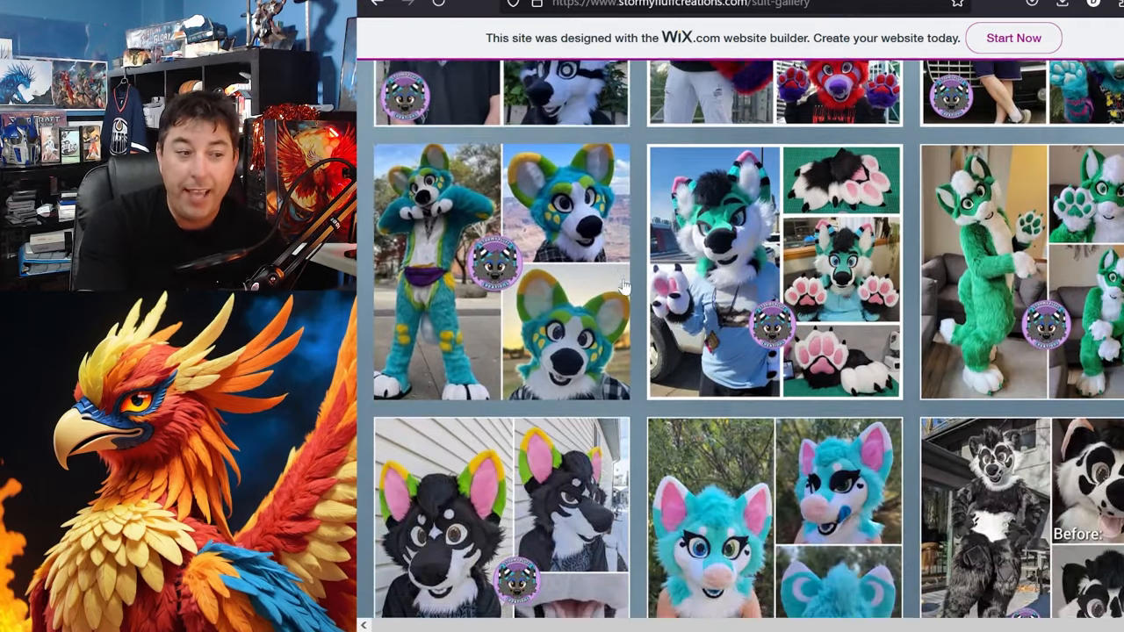
pyautogui.scroll(-3)
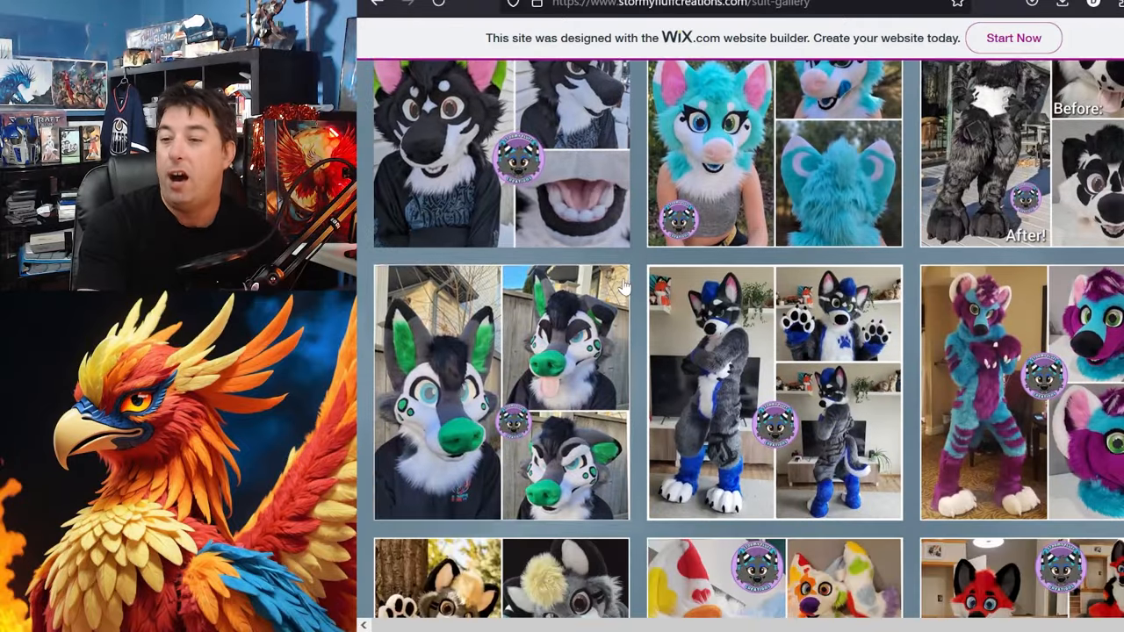
pyautogui.scroll(-3)
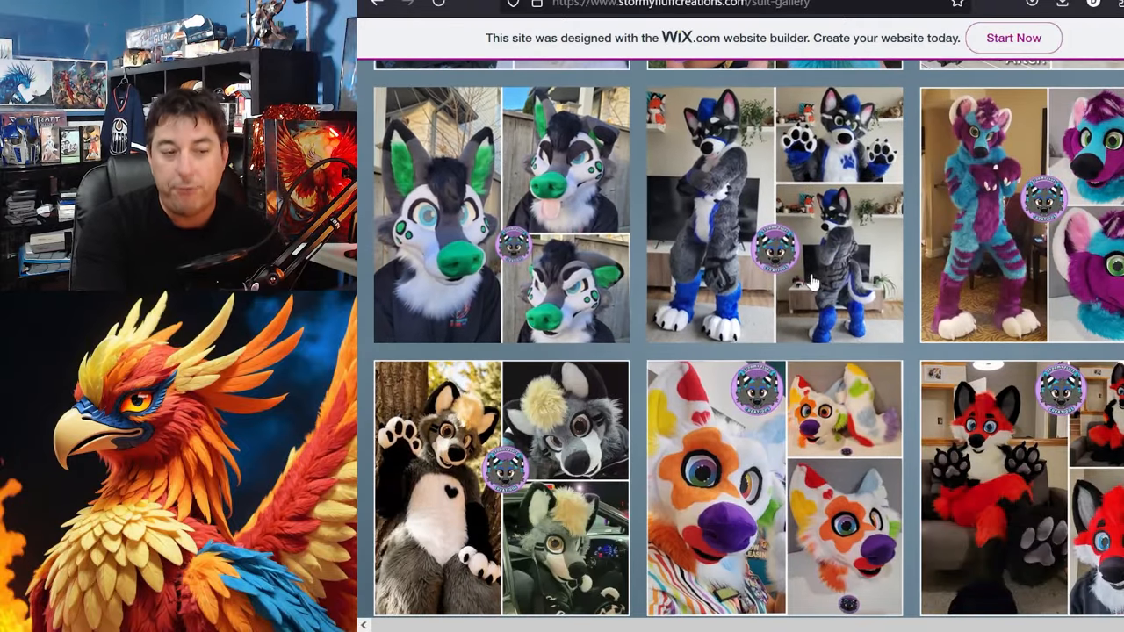
pyautogui.scroll(-3)
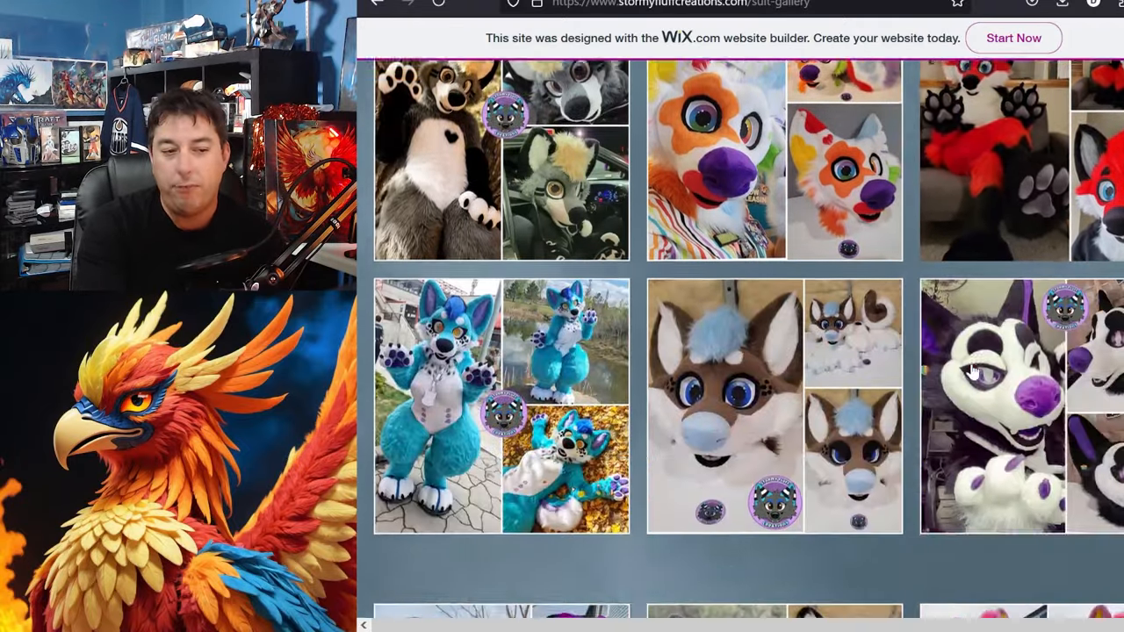
pyautogui.scroll(-3)
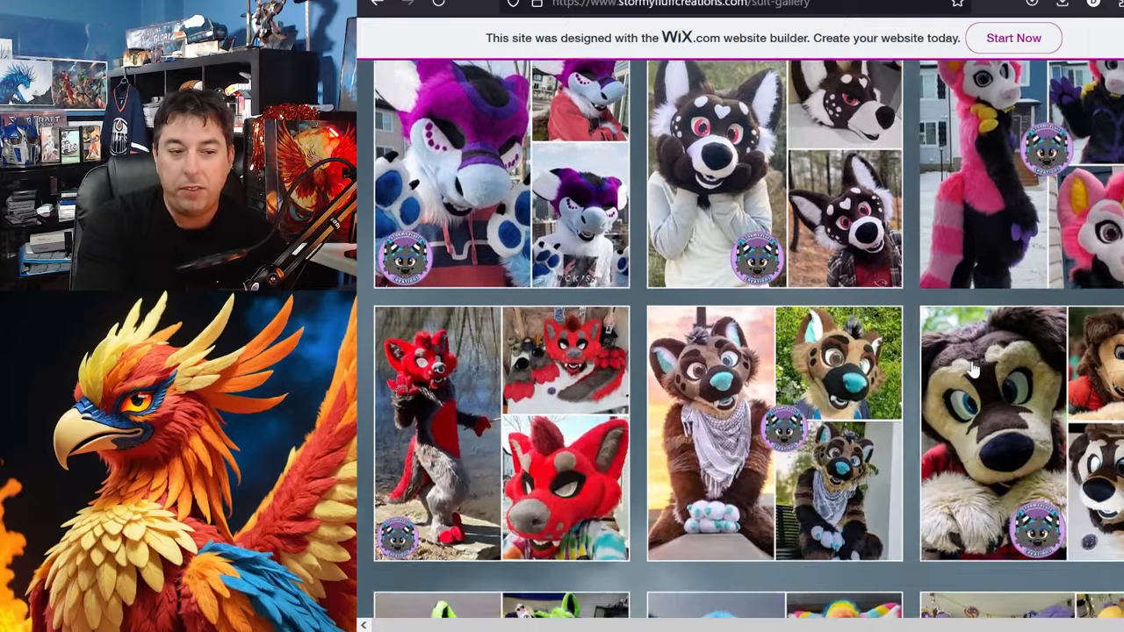
pyautogui.scroll(-3)
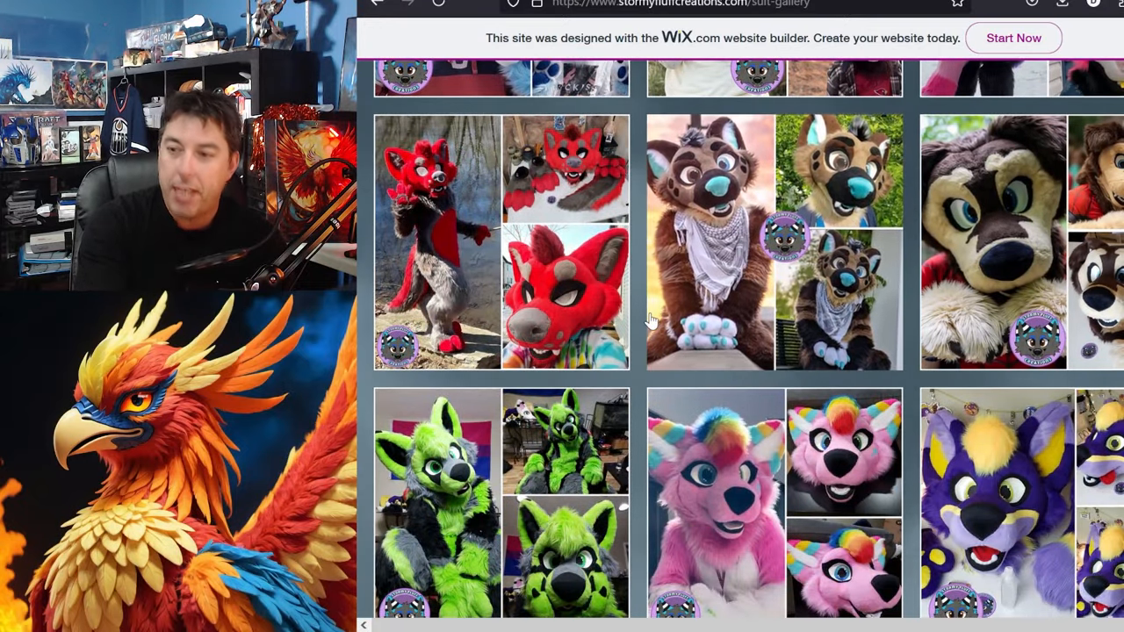
pyautogui.scroll(-3)
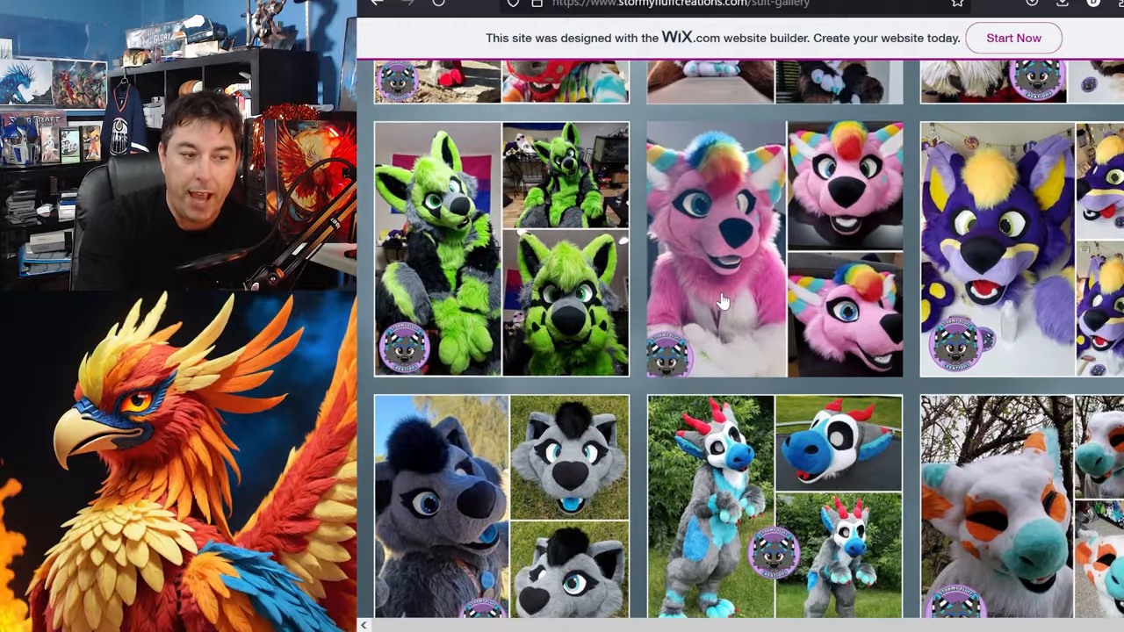
pyautogui.scroll(-3)
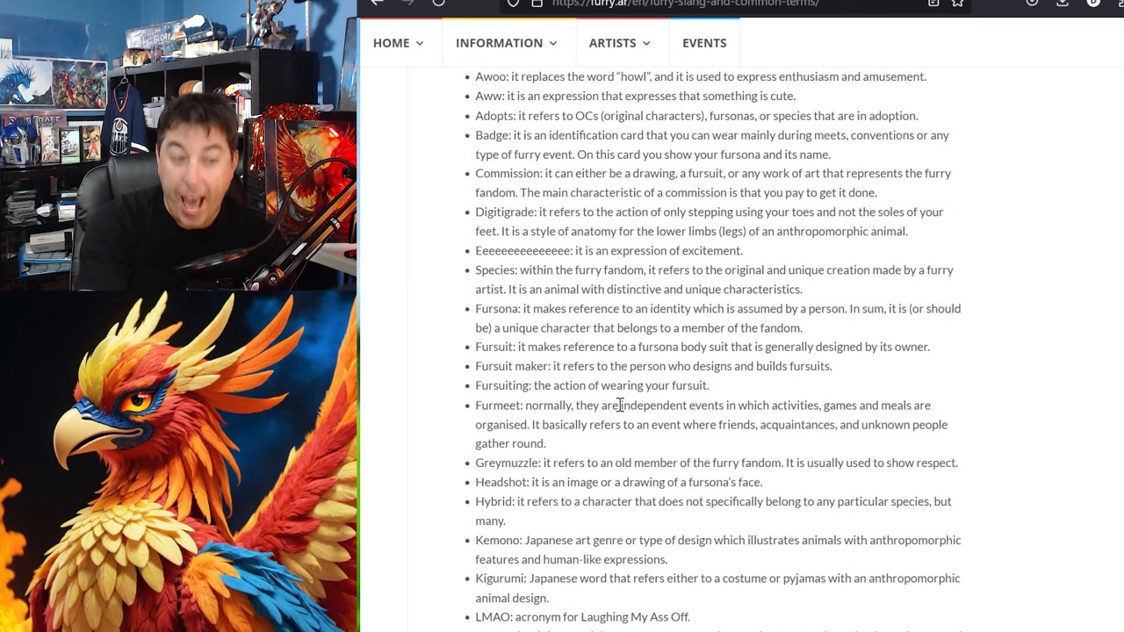
# - Scroll the furry.ar glossary from Neofurries and Pack down to Plantigrade and Taur
pyautogui.scroll(-3)
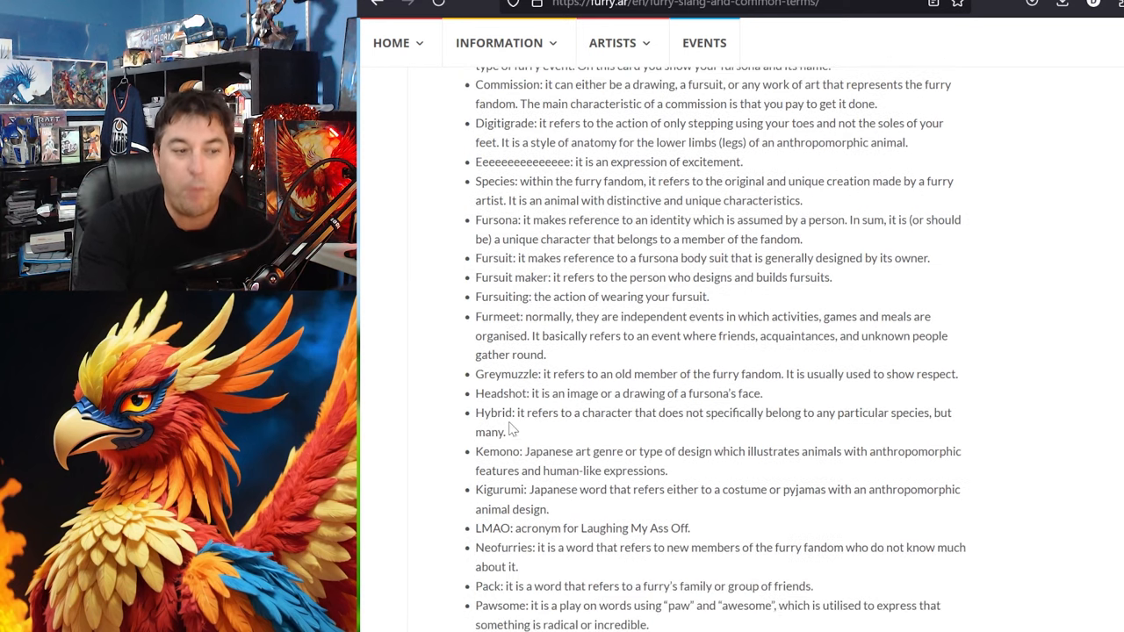
pyautogui.scroll(-3)
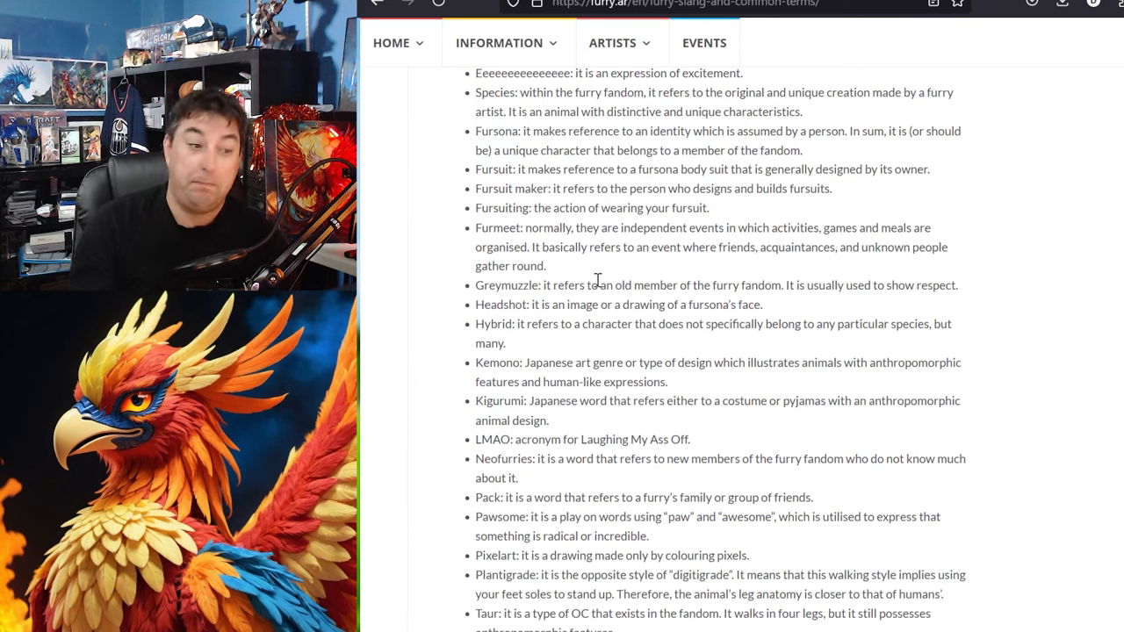
pyautogui.scroll(-3)
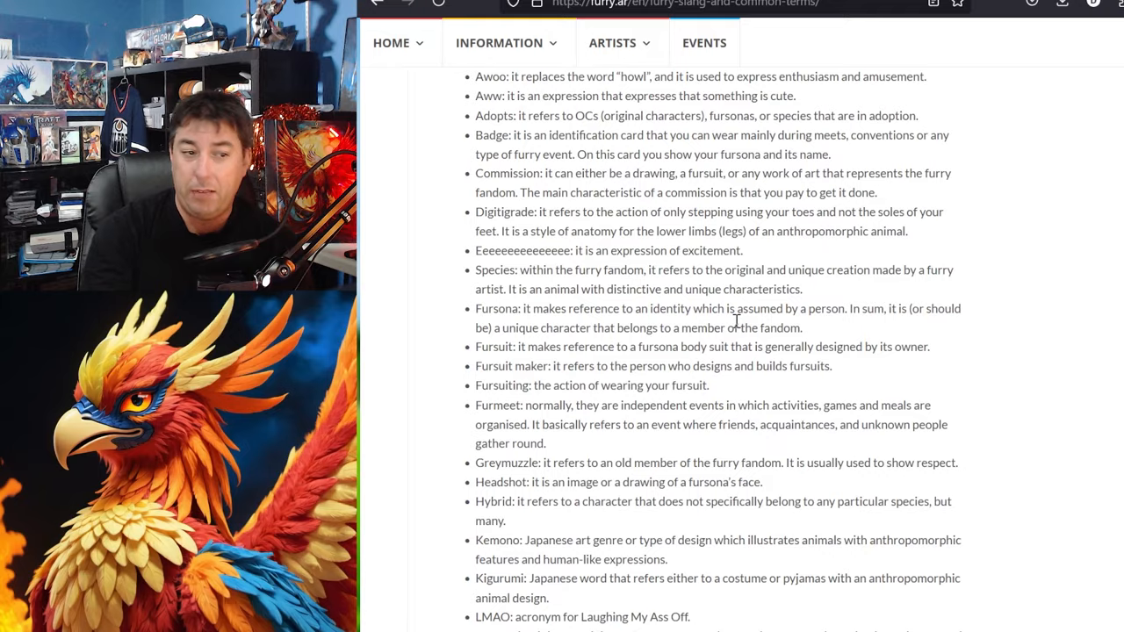
# - Scroll to the glossary's last entries, Sergal through YCH, and the sources block
pyautogui.scroll(-3)
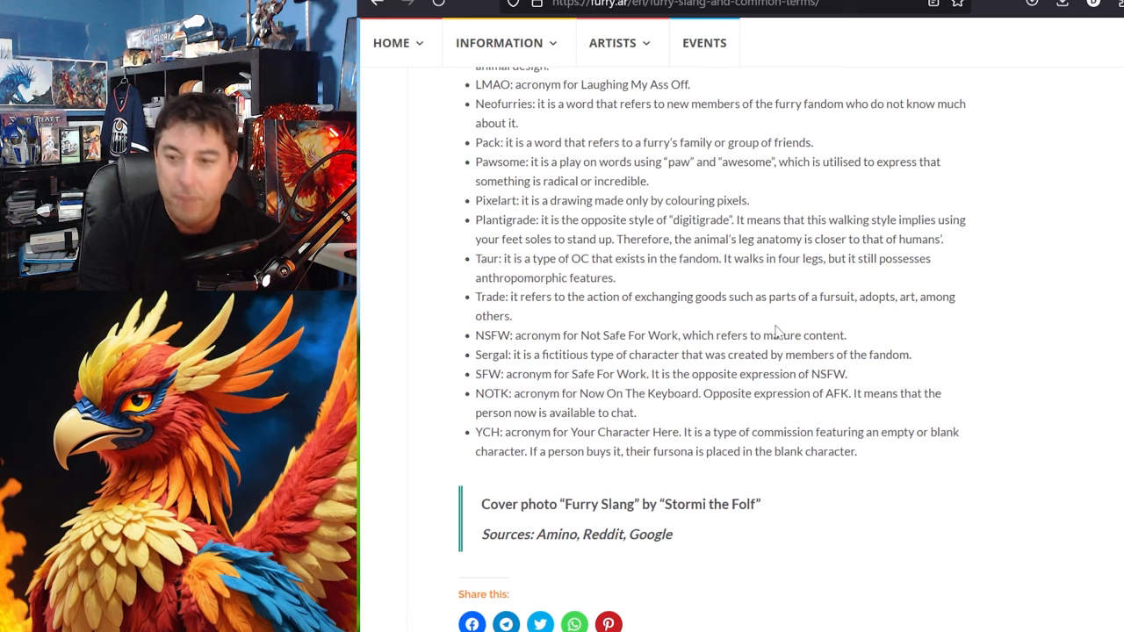
pyautogui.moveTo(675, 391)
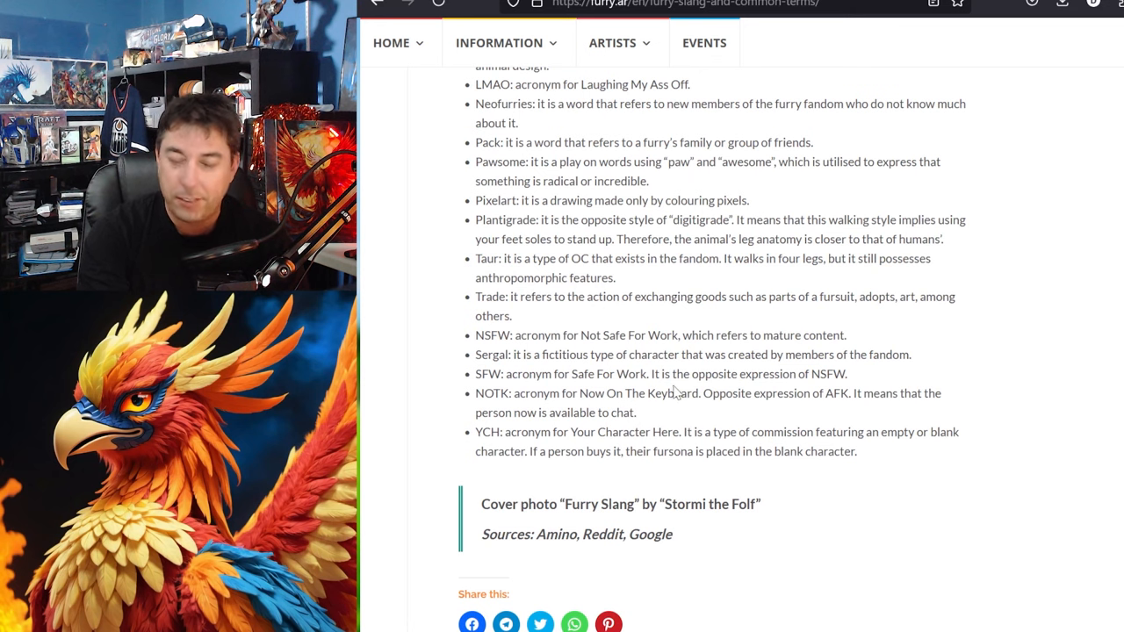
pyautogui.moveTo(761, 335)
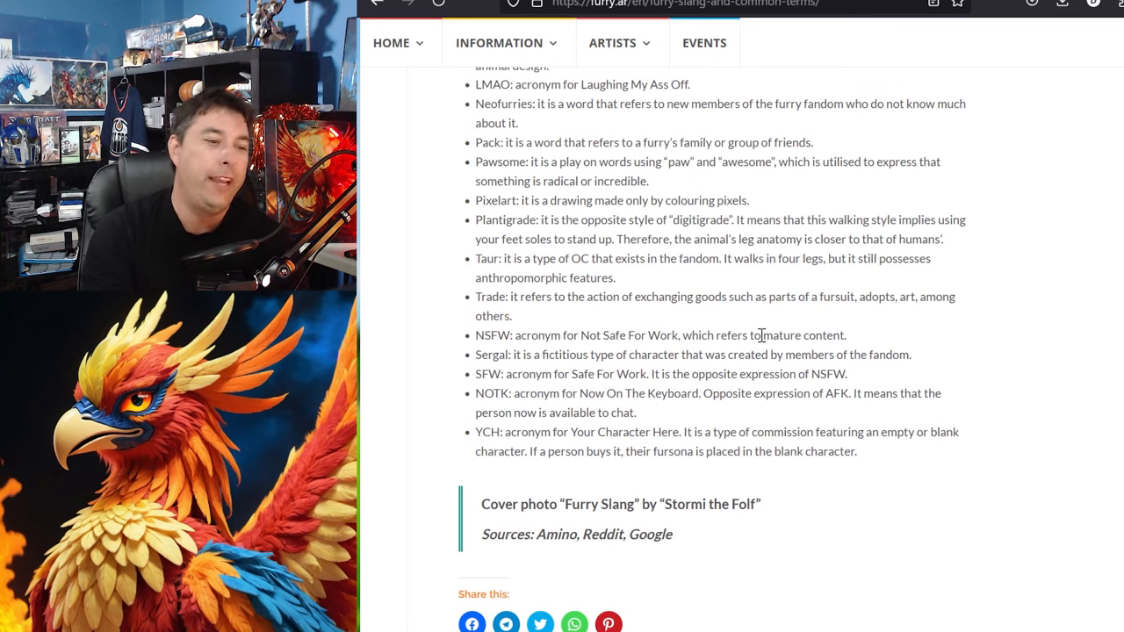